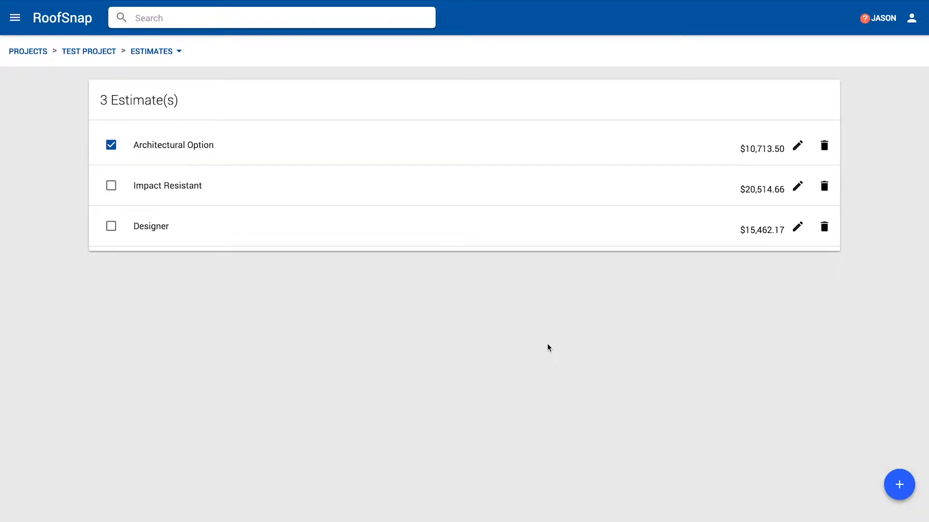
pyautogui.moveTo(110, 226)
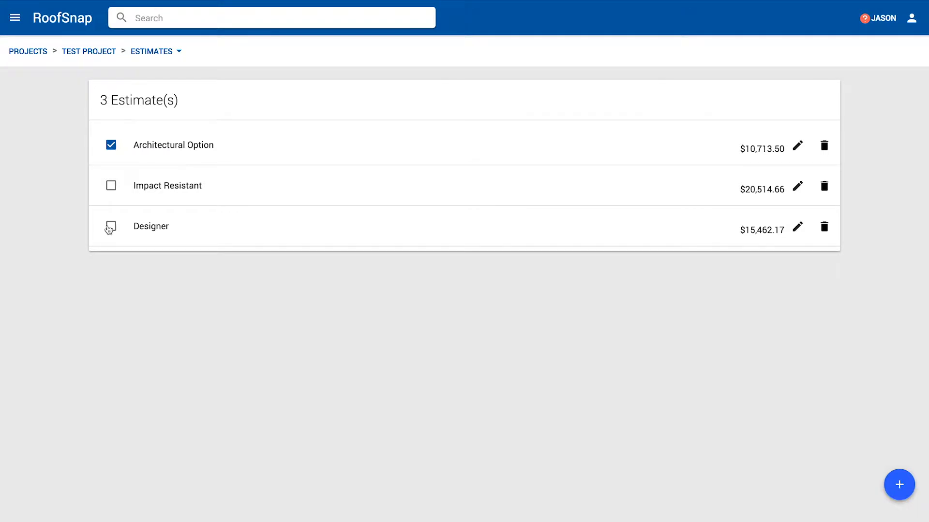
# Step: Mark the Designer estimate as the chosen estimate for contracts
pyautogui.click(110, 226)
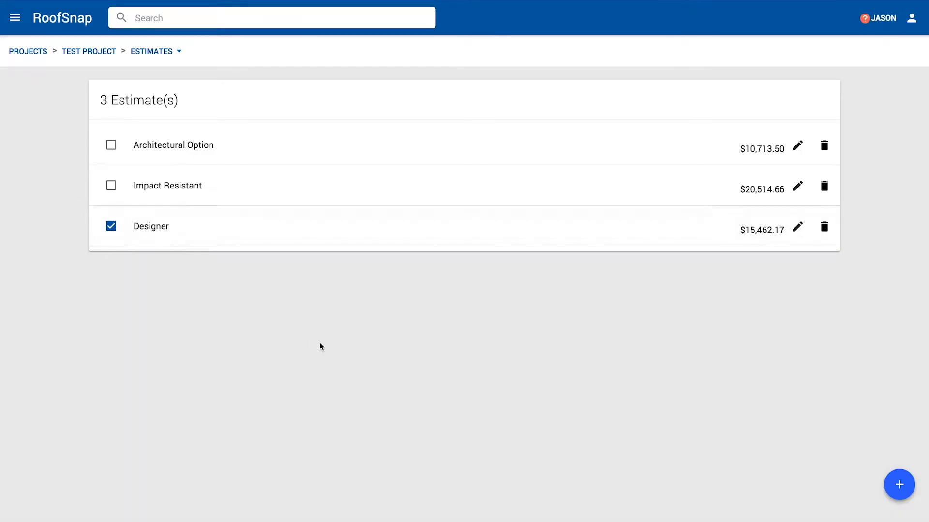
pyautogui.moveTo(765, 274)
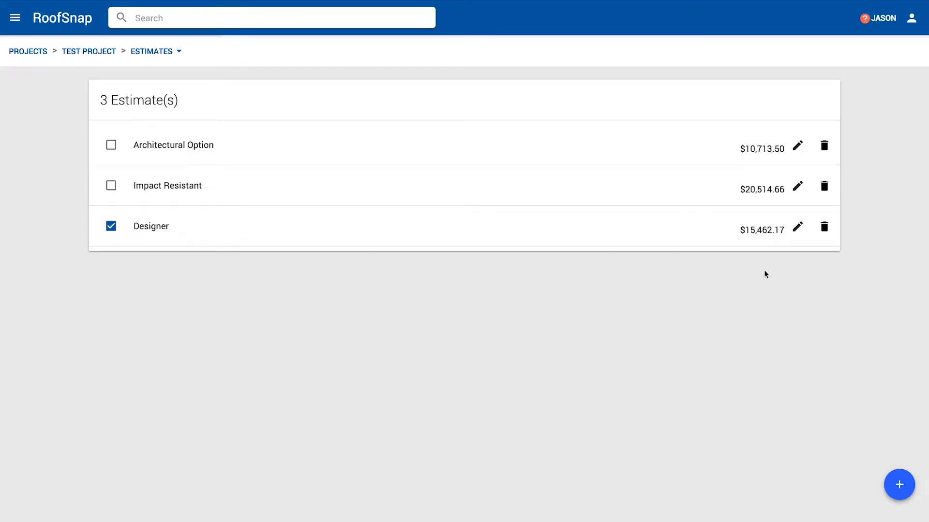
pyautogui.moveTo(606, 234)
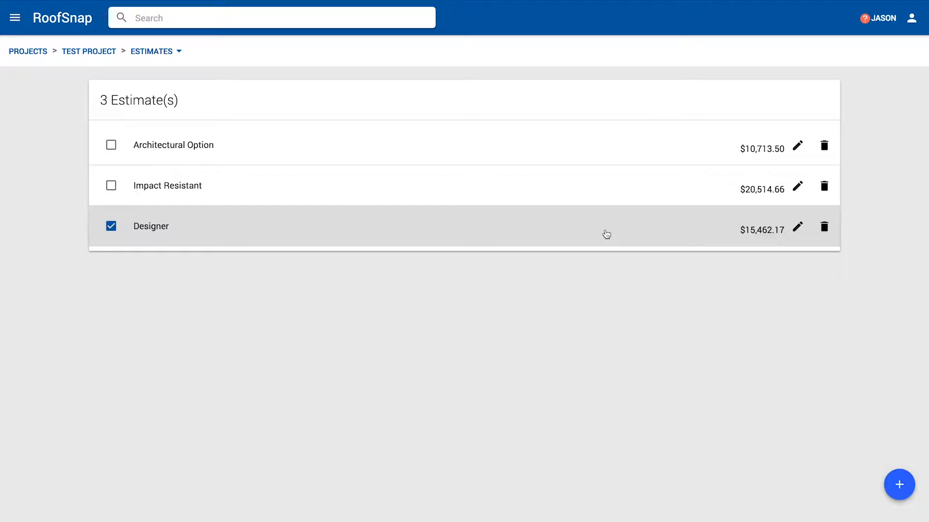
pyautogui.moveTo(508, 237)
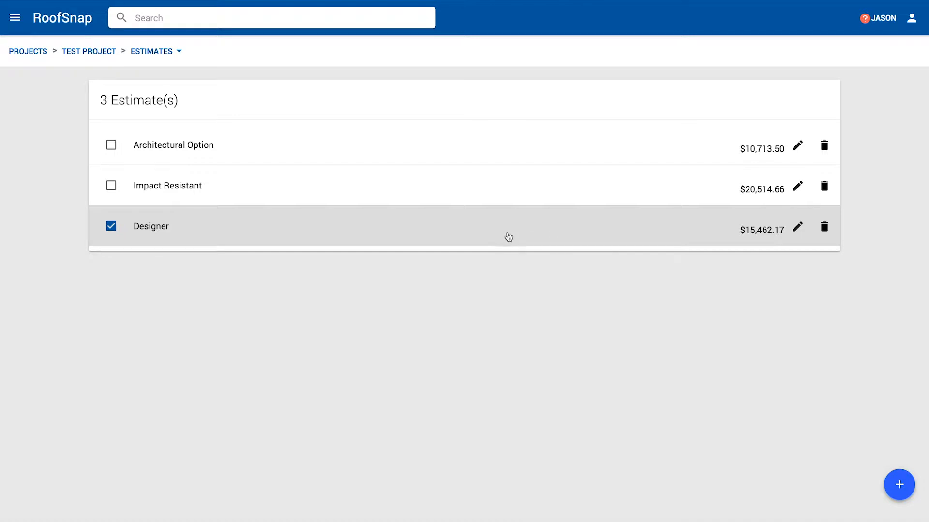
pyautogui.moveTo(499, 236)
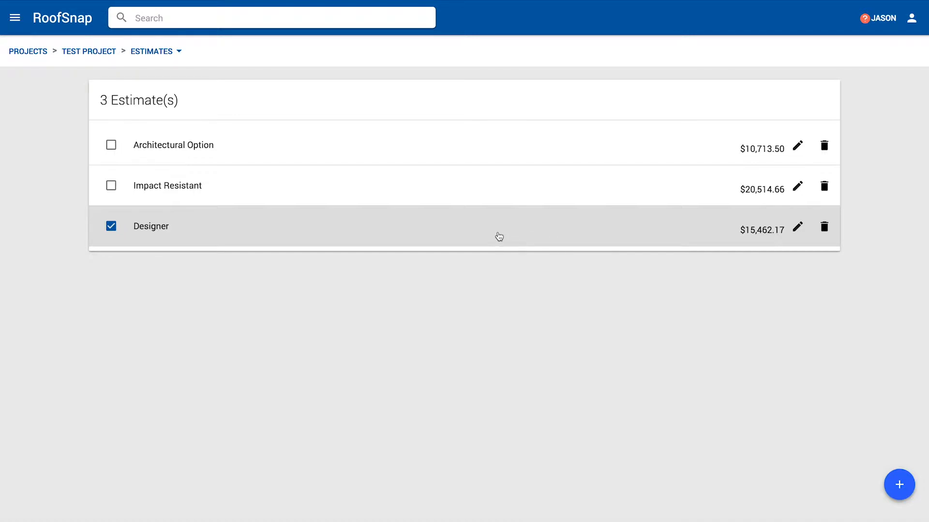
# Step: View the Designer estimate's 14 line items totalling $15,462.17
pyautogui.click(151, 227)
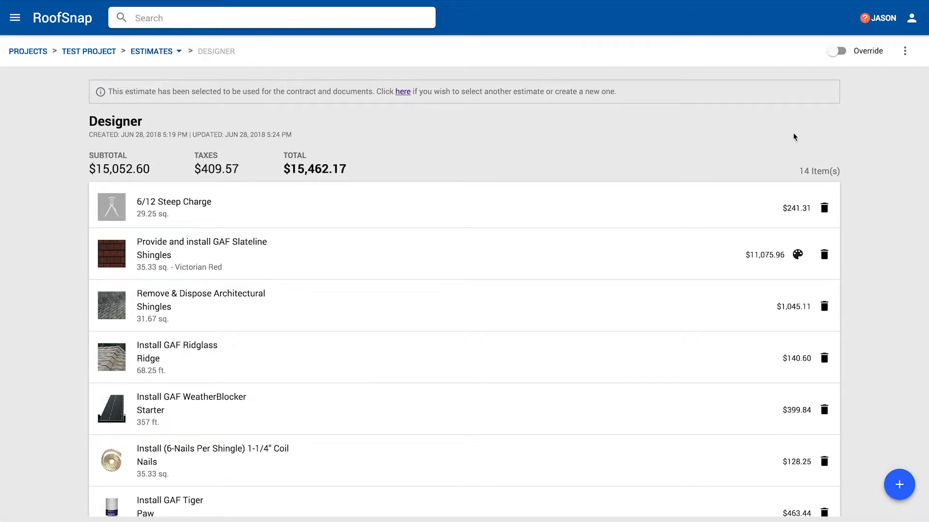
pyautogui.moveTo(863, 134)
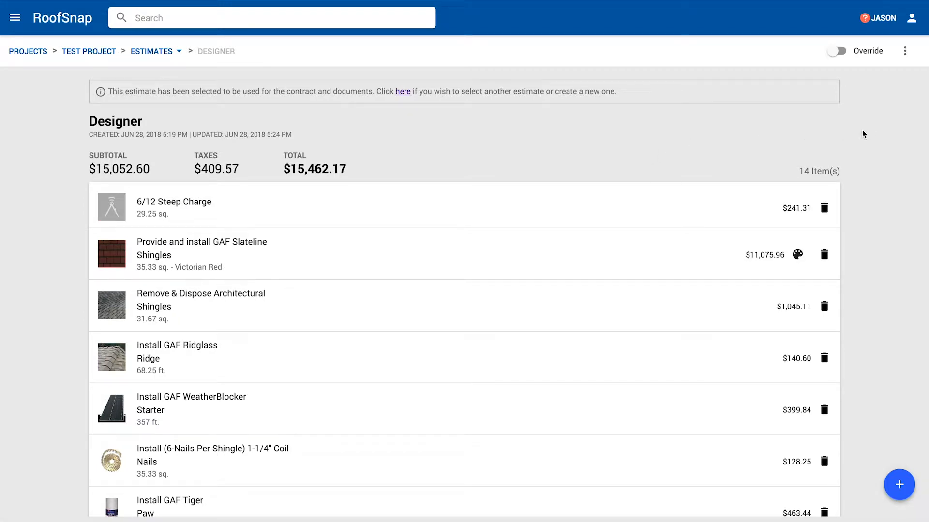
pyautogui.moveTo(812, 129)
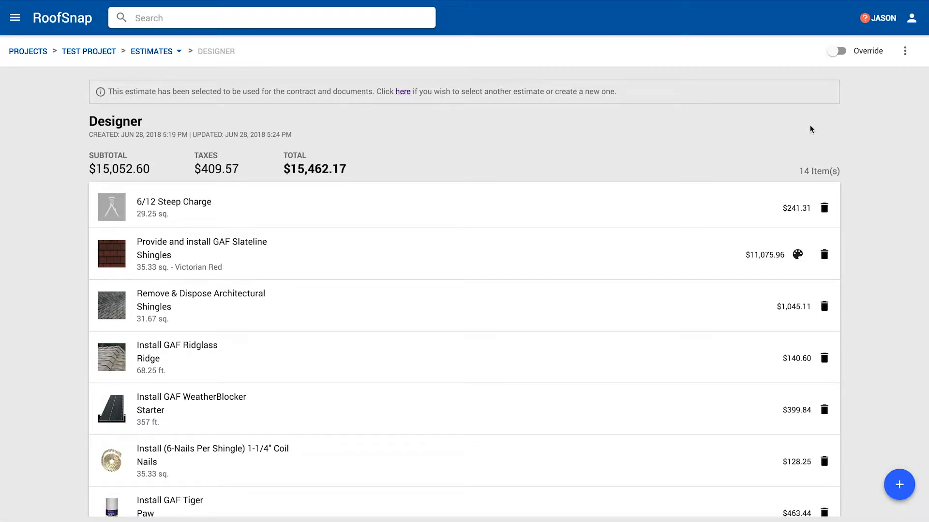
pyautogui.moveTo(563, 204)
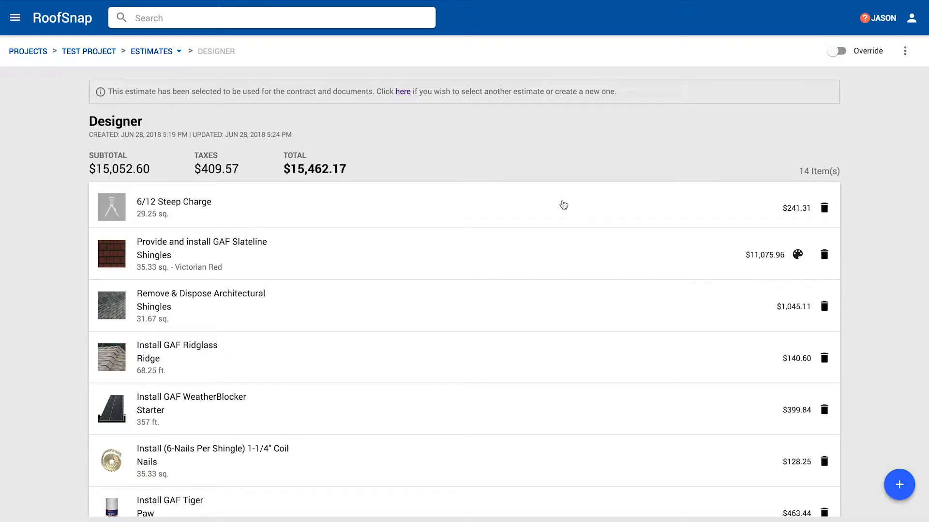
pyautogui.moveTo(560, 261)
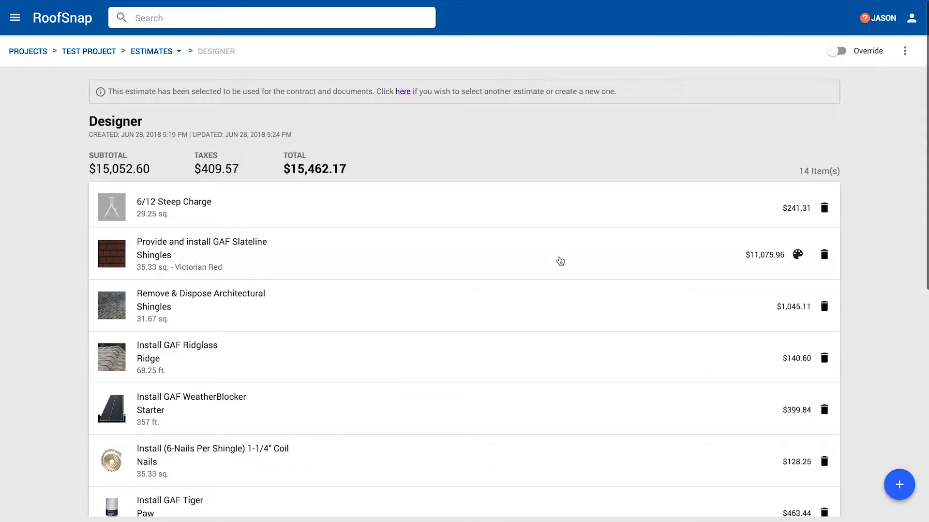
pyautogui.moveTo(888, 76)
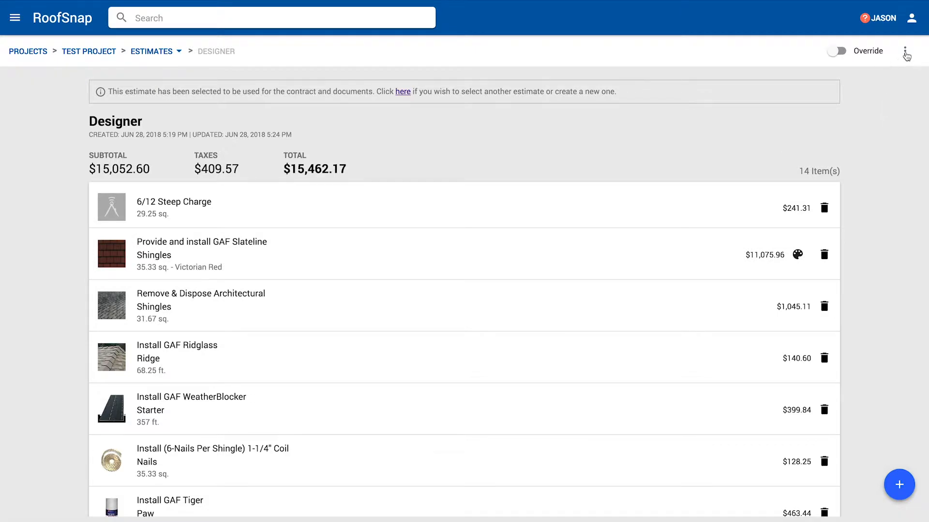
pyautogui.moveTo(907, 57)
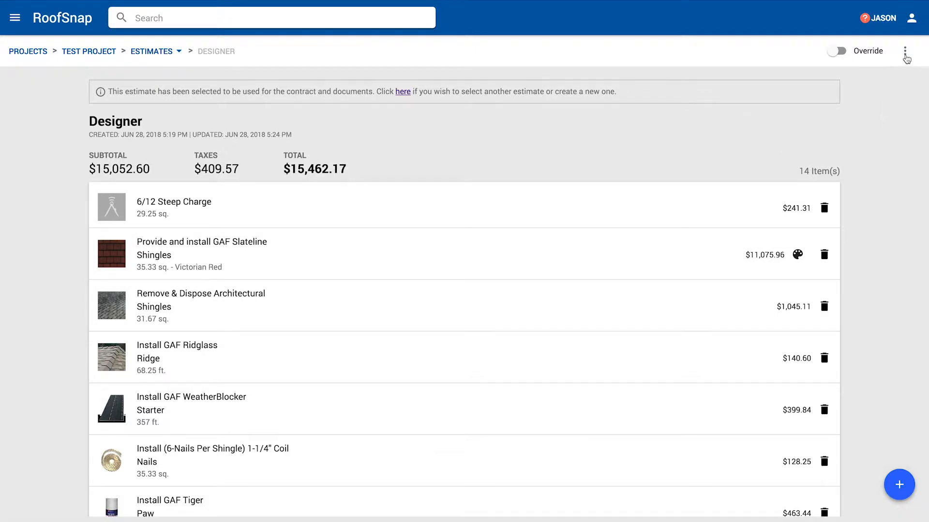
# Step: Show the estimate's options menu with custom item, markup and discount choices
pyautogui.click(906, 50)
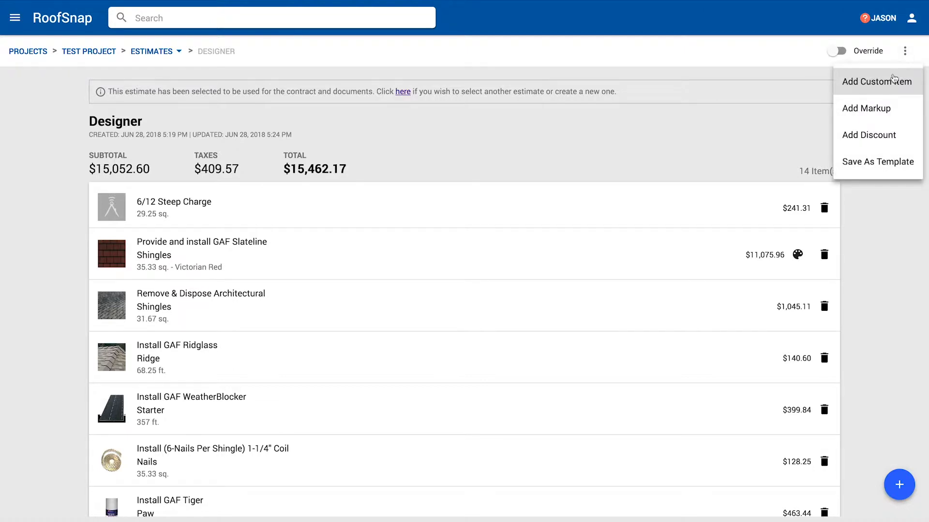
pyautogui.moveTo(887, 92)
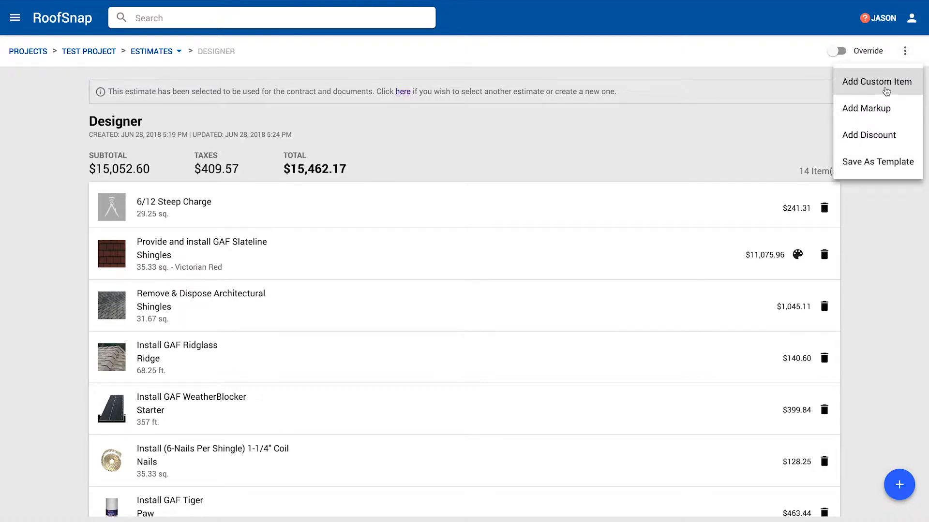
pyautogui.moveTo(867, 108)
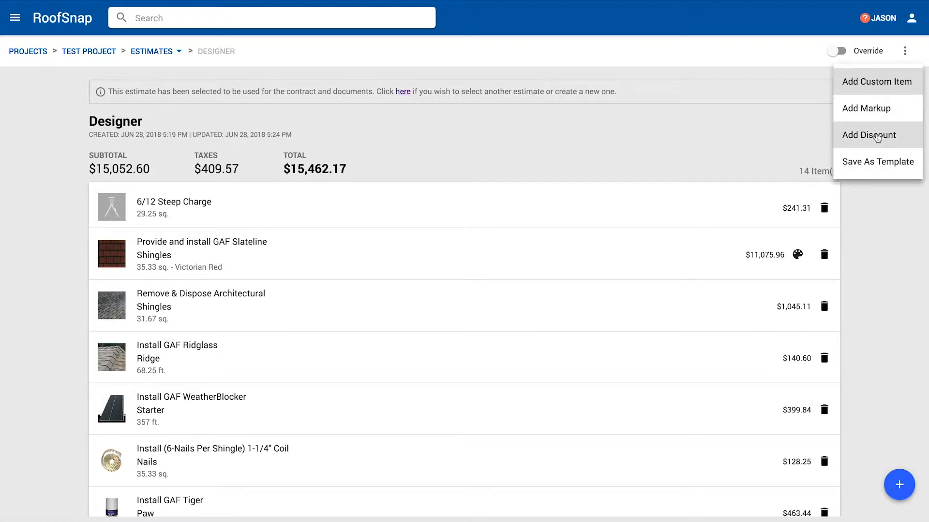
pyautogui.moveTo(880, 137)
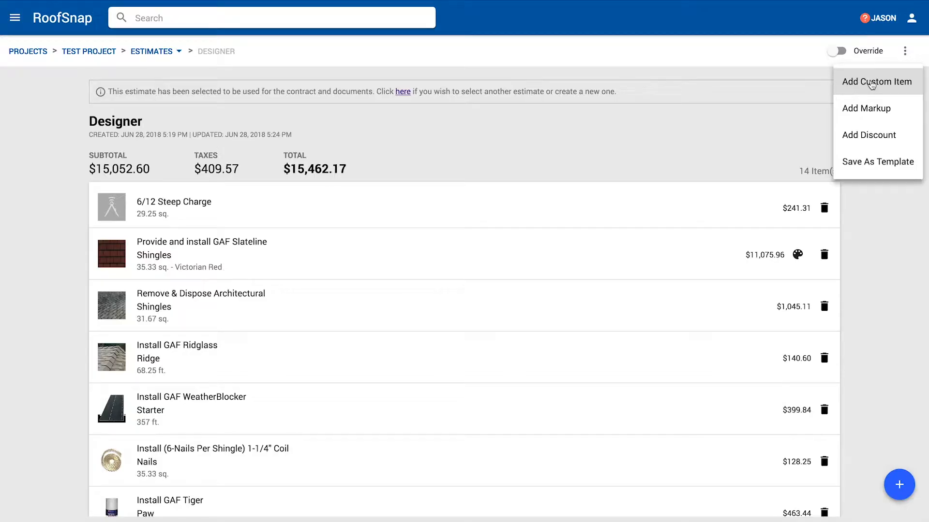
# Step: Add a 'Referral Discount' custom item at -$500, quantity 1, bringing the total to $14,962.17
pyautogui.click(877, 81)
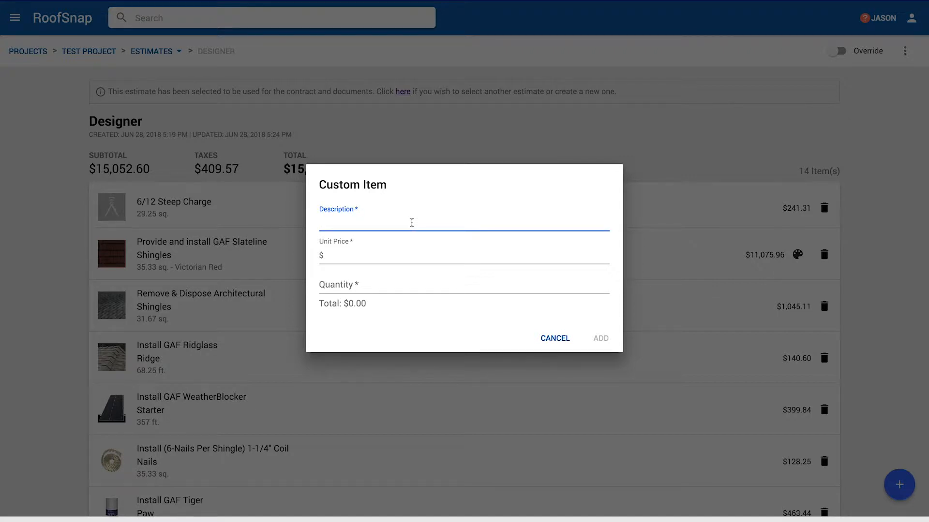
pyautogui.write('Referral Discount')
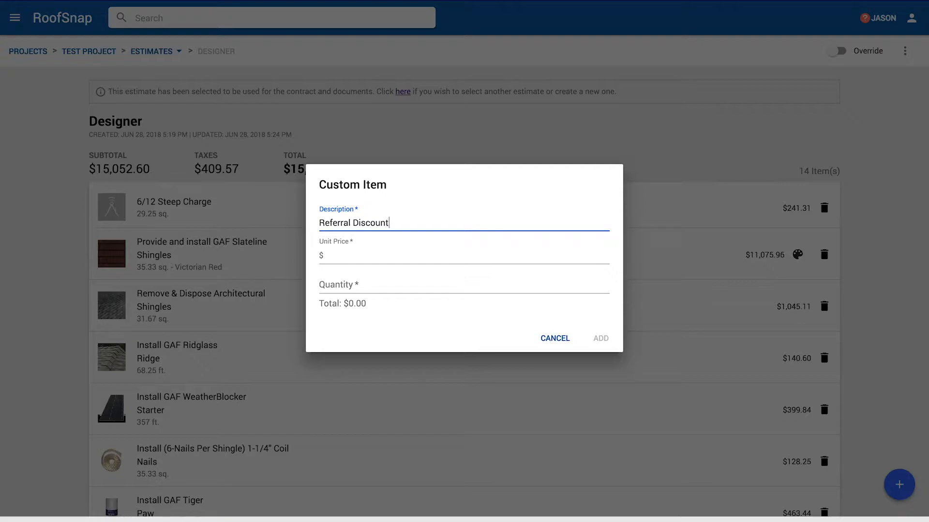
pyautogui.write('-500')
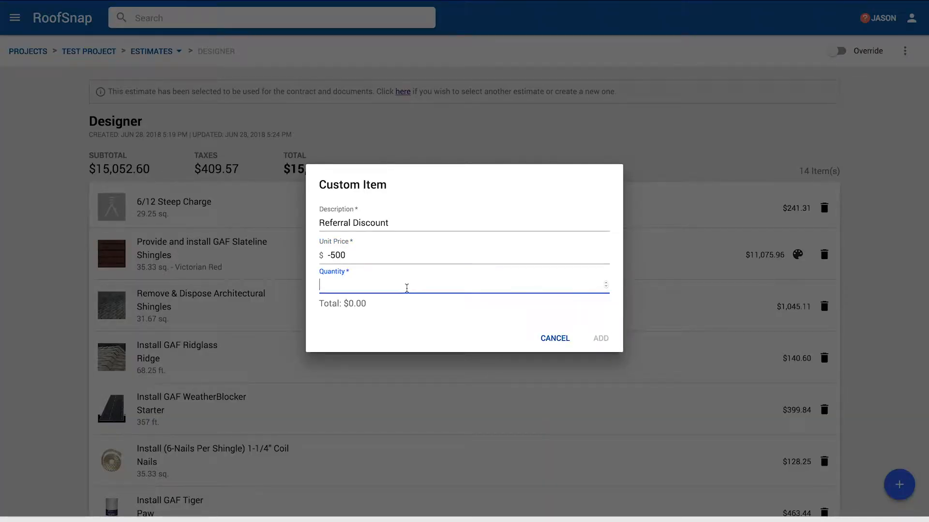
pyautogui.write('1')
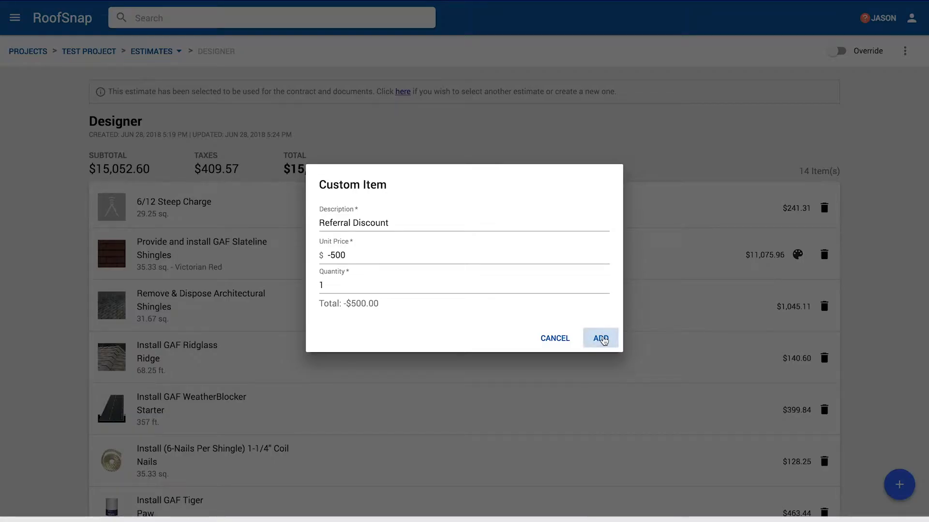
pyautogui.click(600, 339)
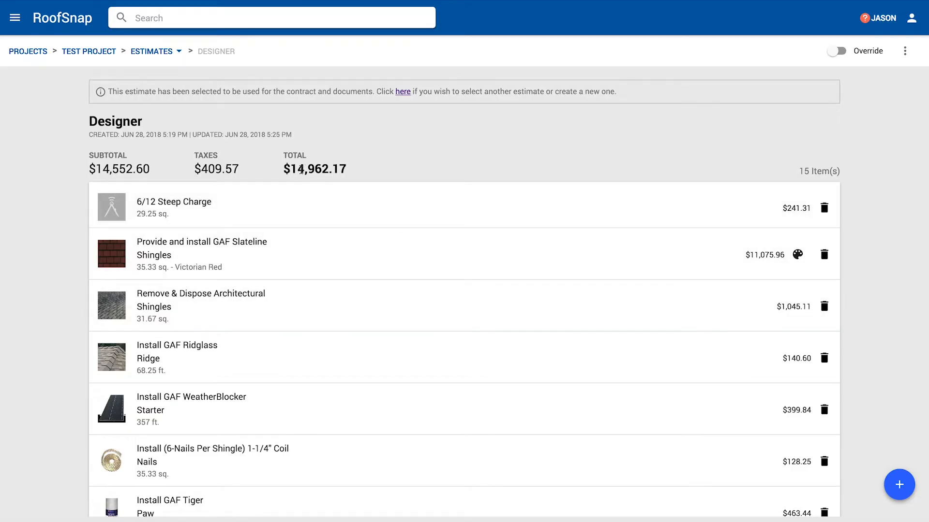
# Step: Review the new Referral Discount line and bring up the project's section menu
pyautogui.scroll(-3)
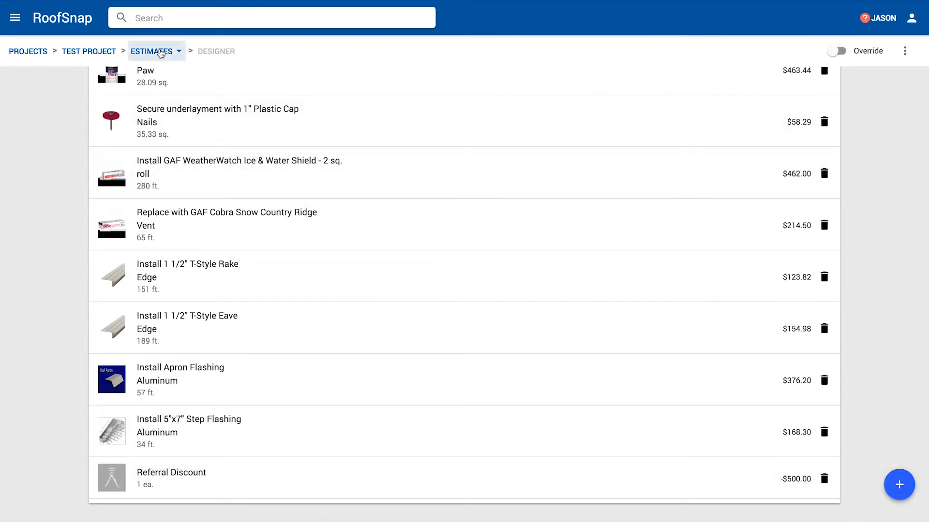
pyautogui.click(152, 51)
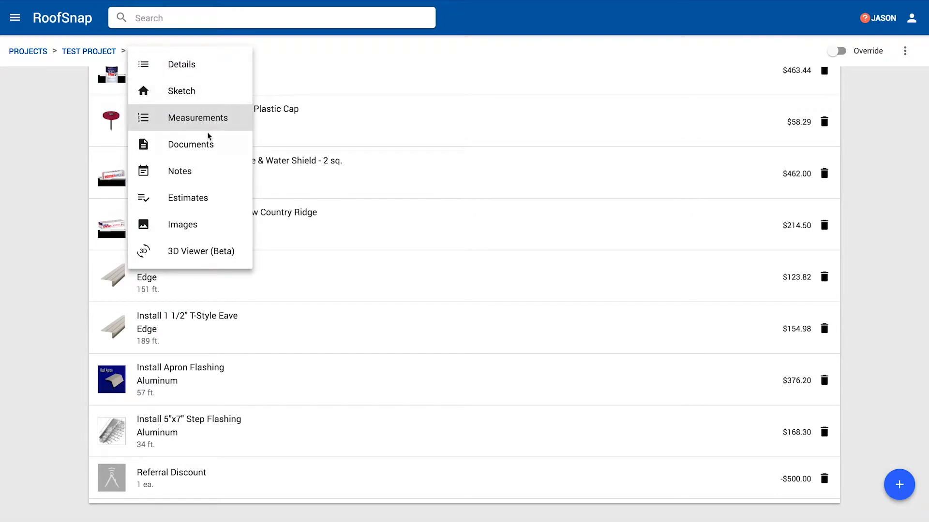
# Step: Go to the project's Documents page and start generating a new document
pyautogui.click(191, 144)
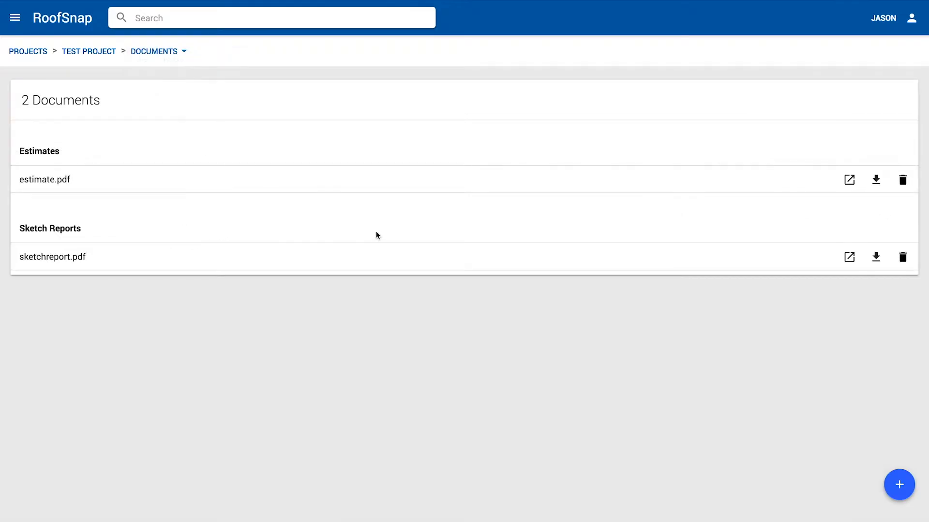
pyautogui.moveTo(163, 257)
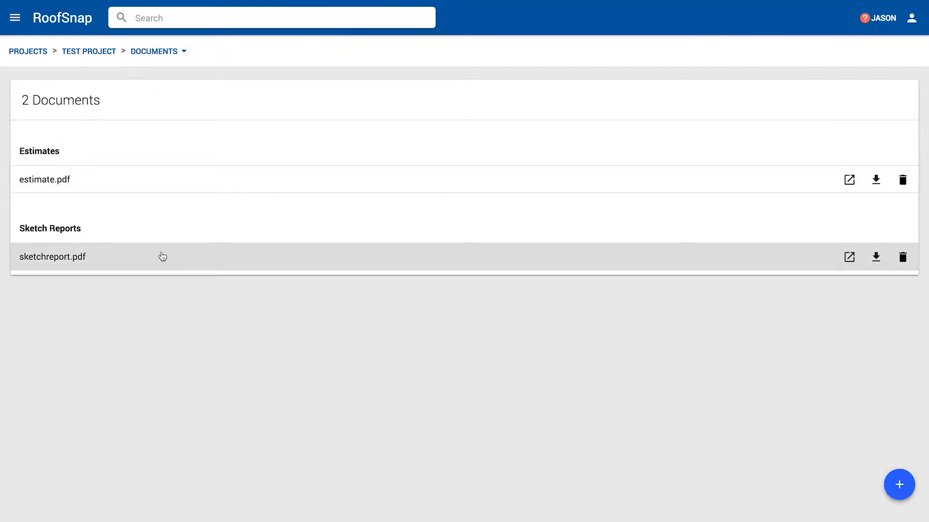
pyautogui.moveTo(156, 185)
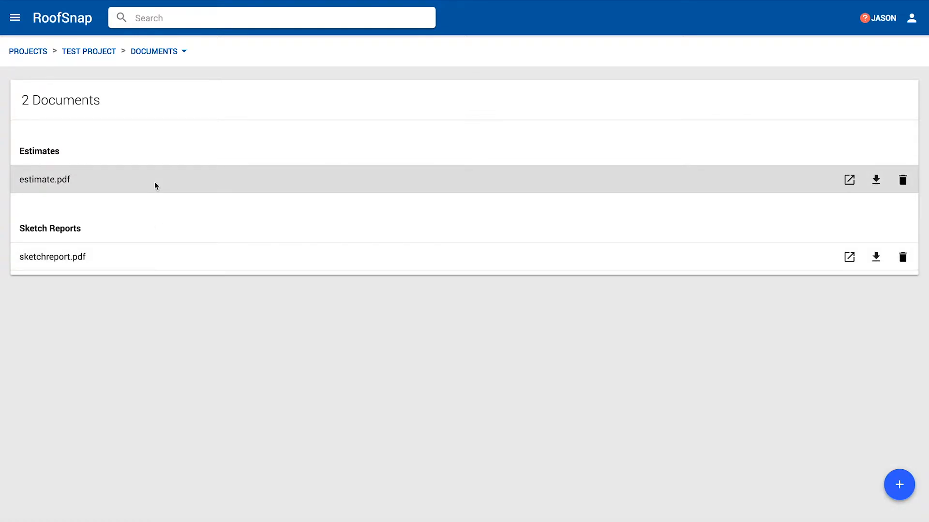
pyautogui.moveTo(506, 353)
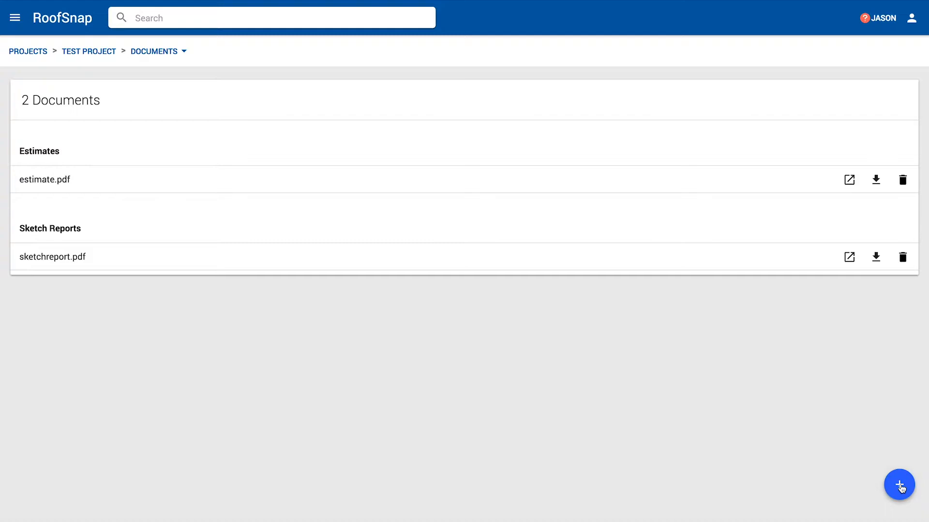
pyautogui.click(899, 484)
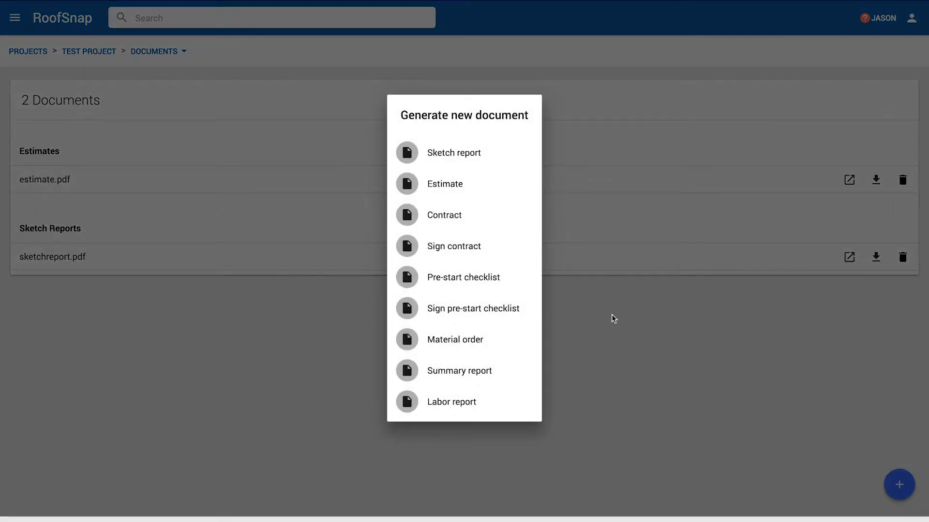
# Step: Generate contract.pdf for Test Project so it appears under Contracts
pyautogui.click(444, 215)
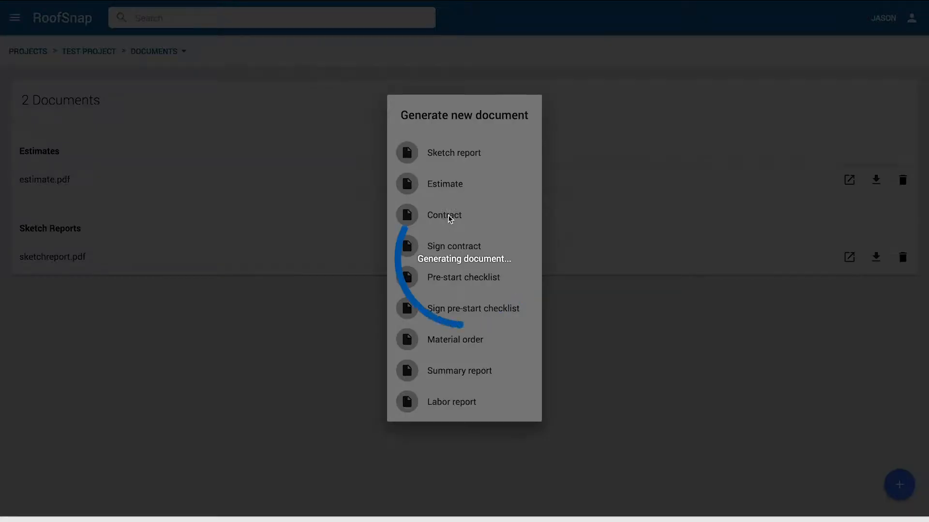
pyautogui.click(444, 215)
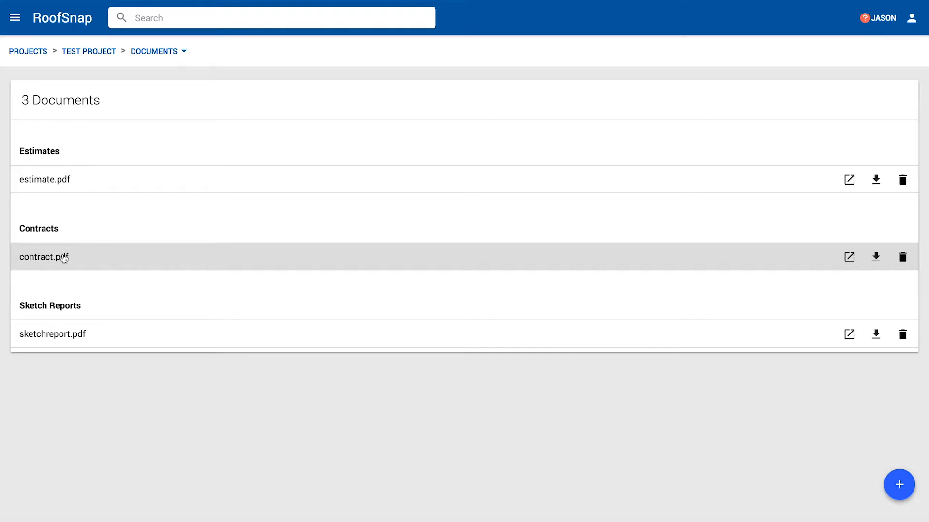
pyautogui.click(849, 257)
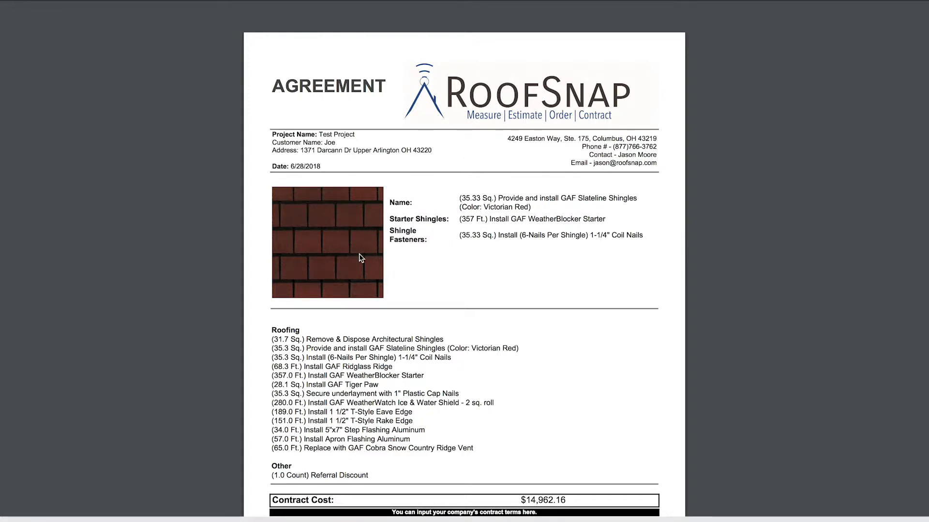
pyautogui.moveTo(334, 266)
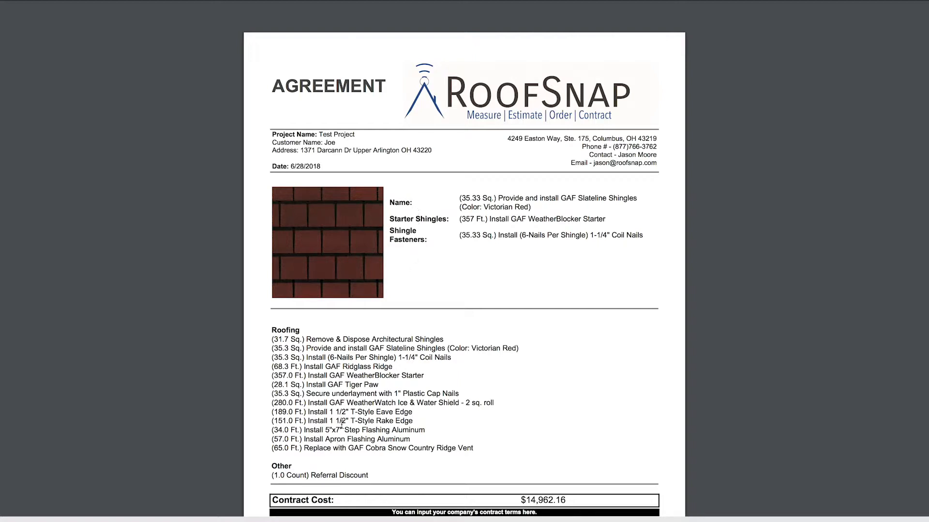
pyautogui.scroll(-3)
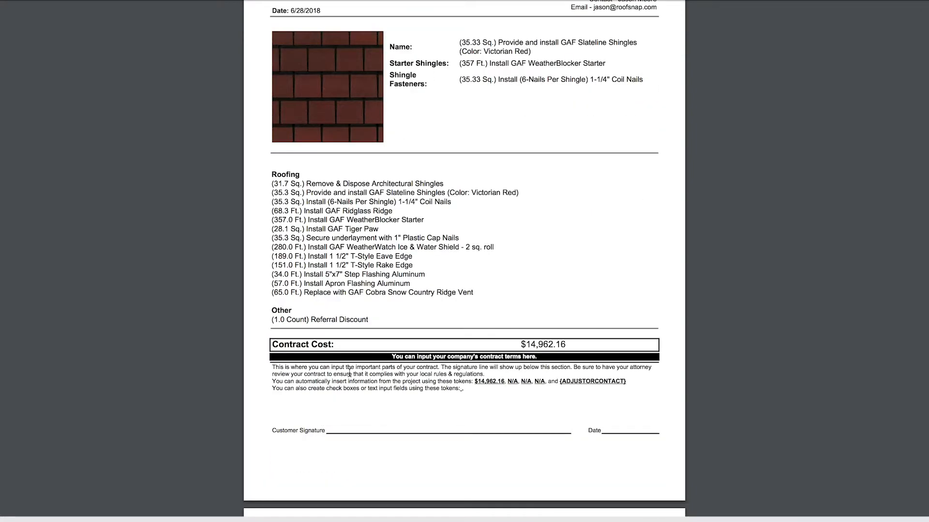
pyautogui.scroll(-3)
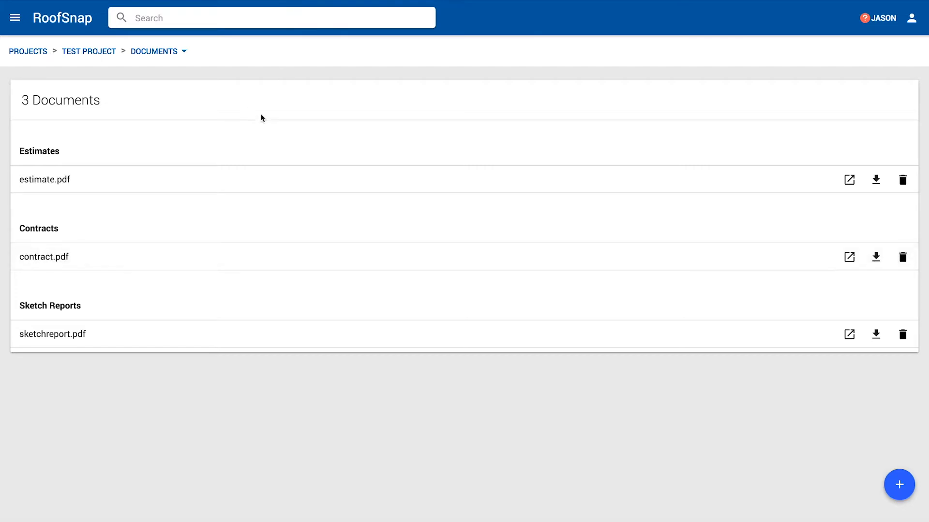
# Step: Start a Sign contract document and bring up the customer signature pad
pyautogui.click(899, 485)
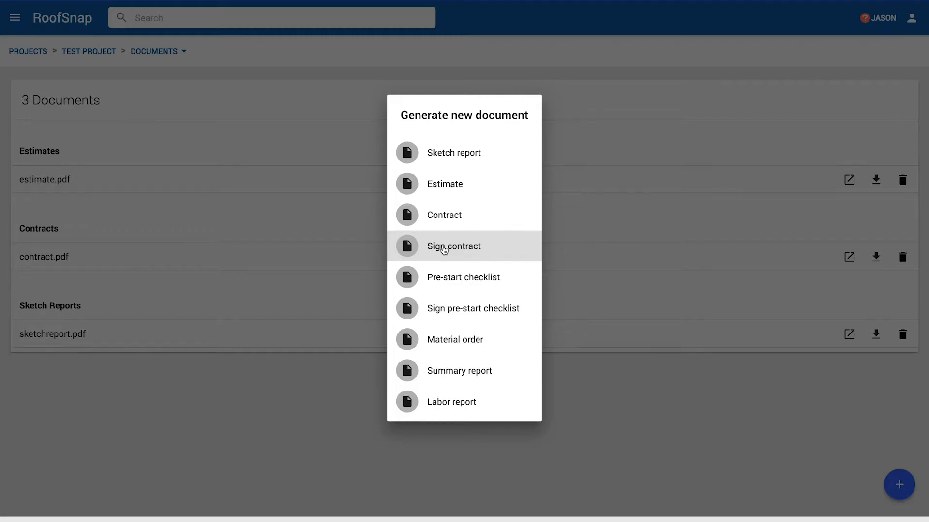
pyautogui.click(453, 246)
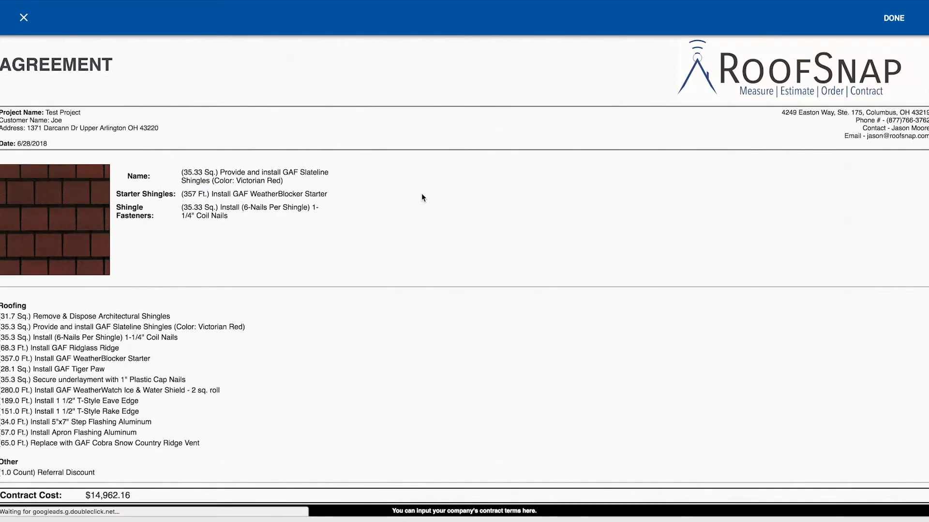
pyautogui.scroll(-3)
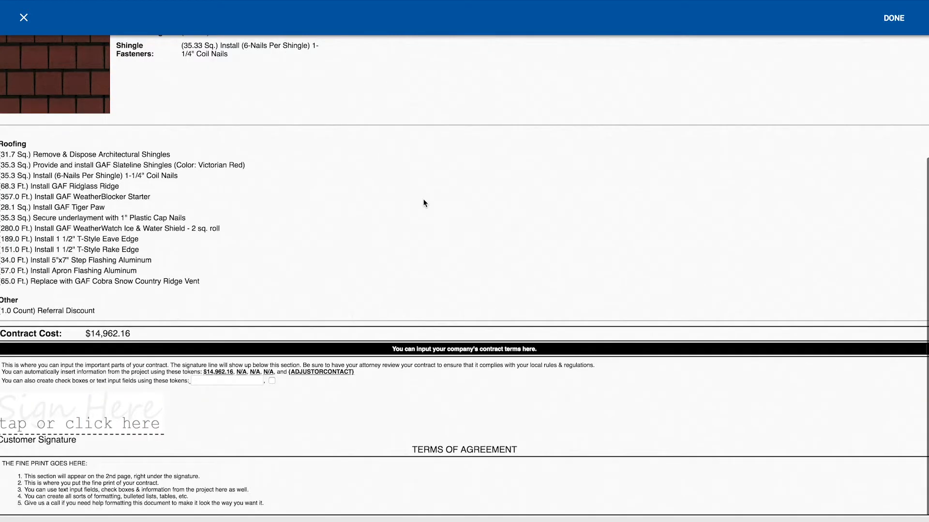
pyautogui.moveTo(109, 375)
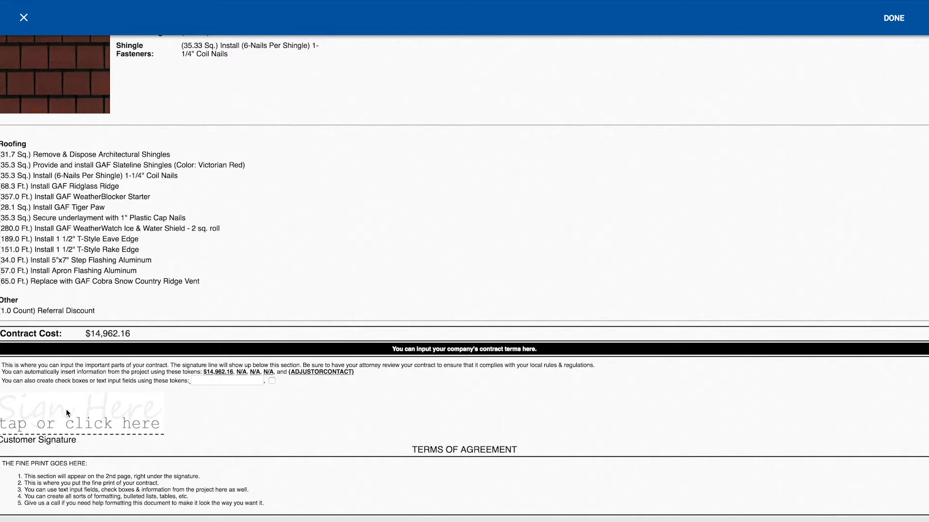
pyautogui.moveTo(75, 416)
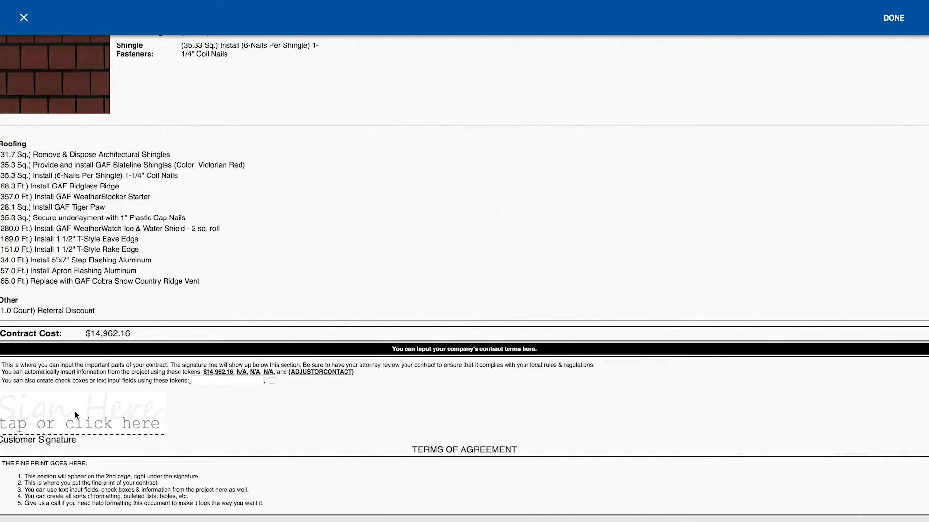
pyautogui.click(80, 422)
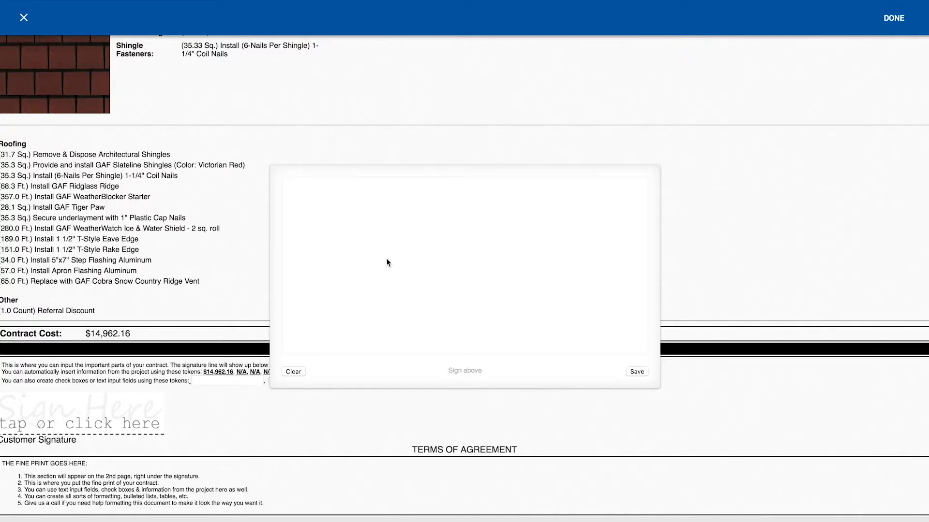
pyautogui.moveTo(532, 257)
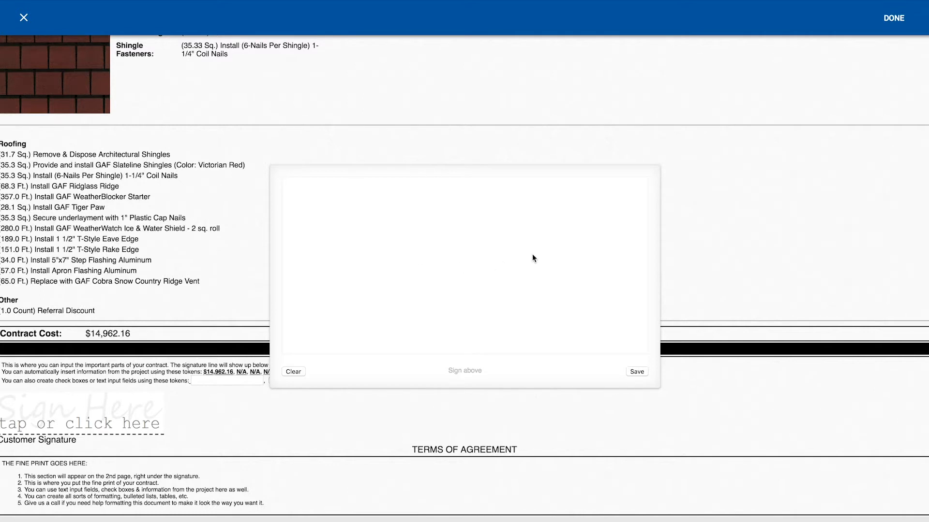
# Step: Draw the customer's signature on the pad and save it
pyautogui.moveTo(325, 215); pyautogui.dragTo(325, 243)
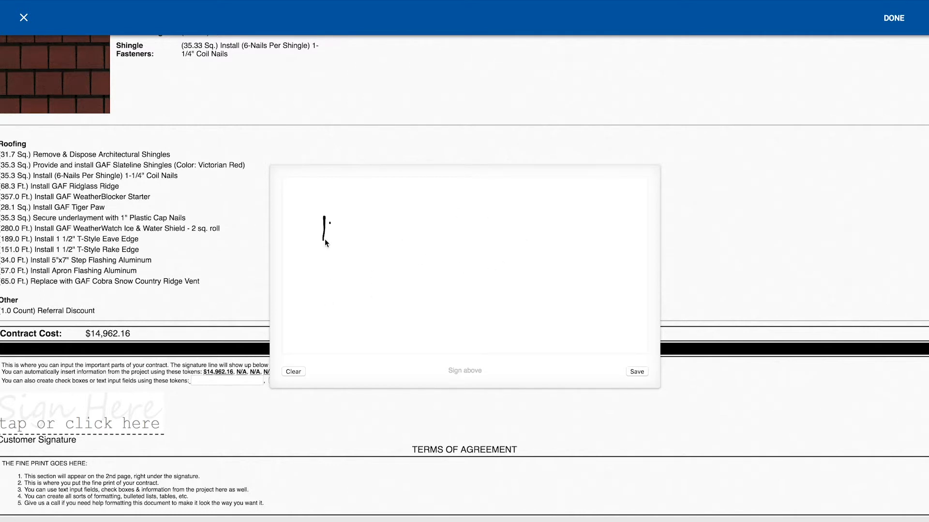
pyautogui.moveTo(321, 225); pyautogui.dragTo(391, 290)
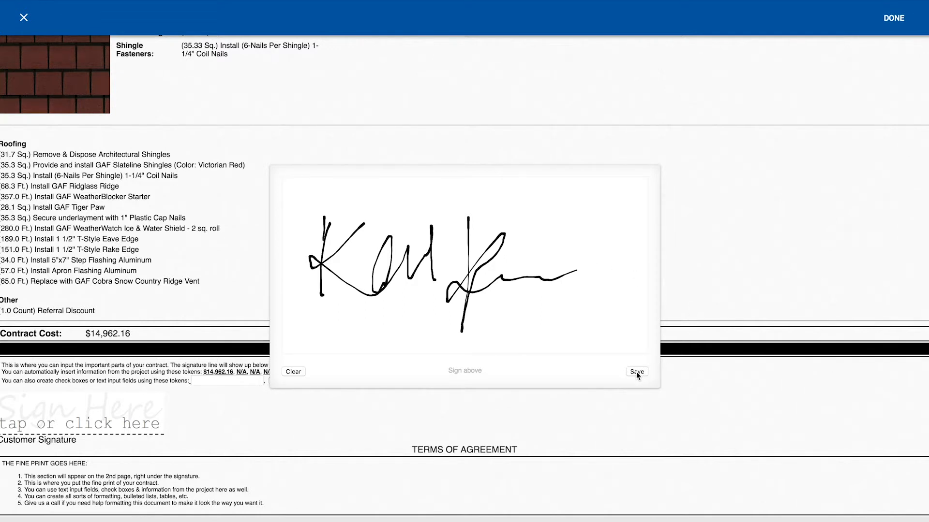
pyautogui.click(637, 372)
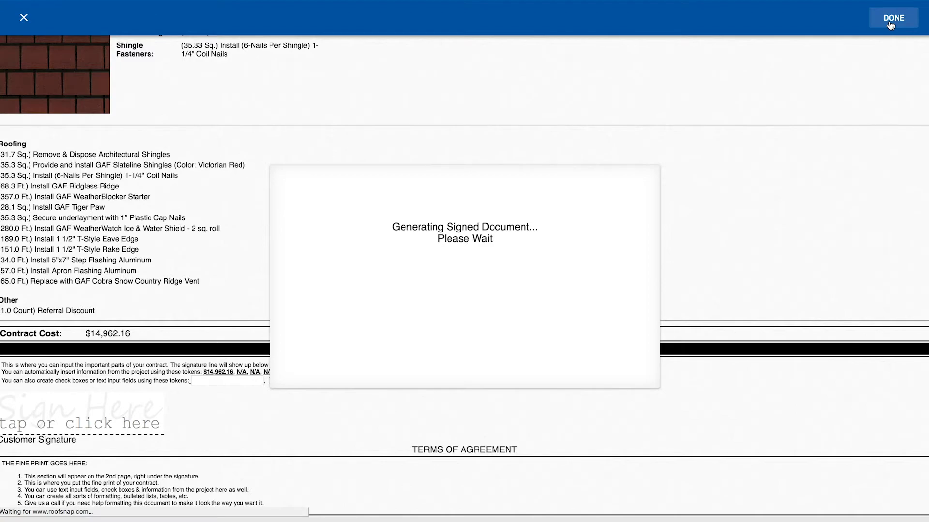
# Step: Finish signing so contract_Revision_2.pdf is generated under Contracts
pyautogui.click(893, 17)
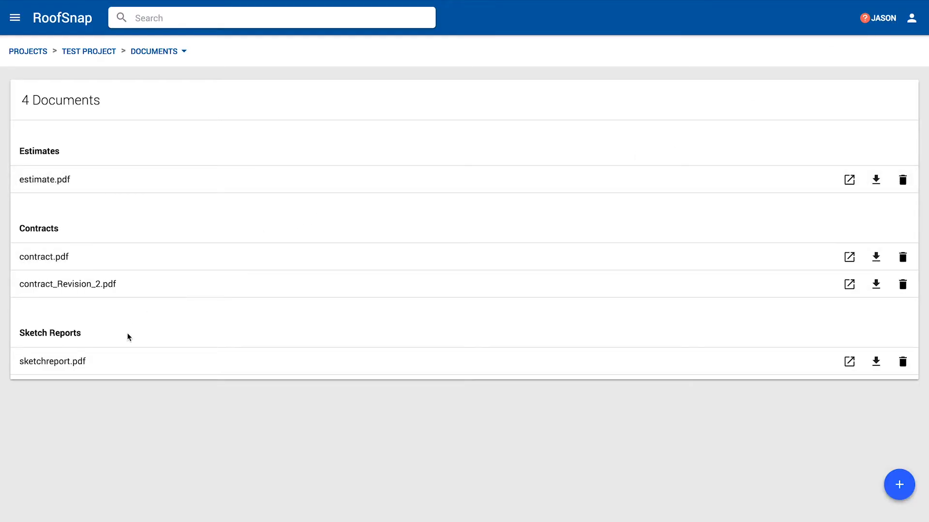
pyautogui.moveTo(113, 361)
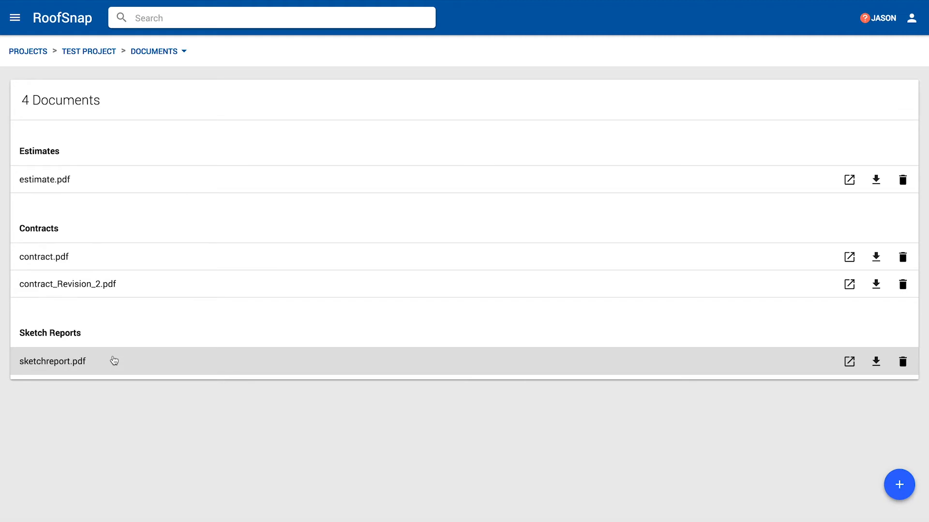
pyautogui.moveTo(609, 386)
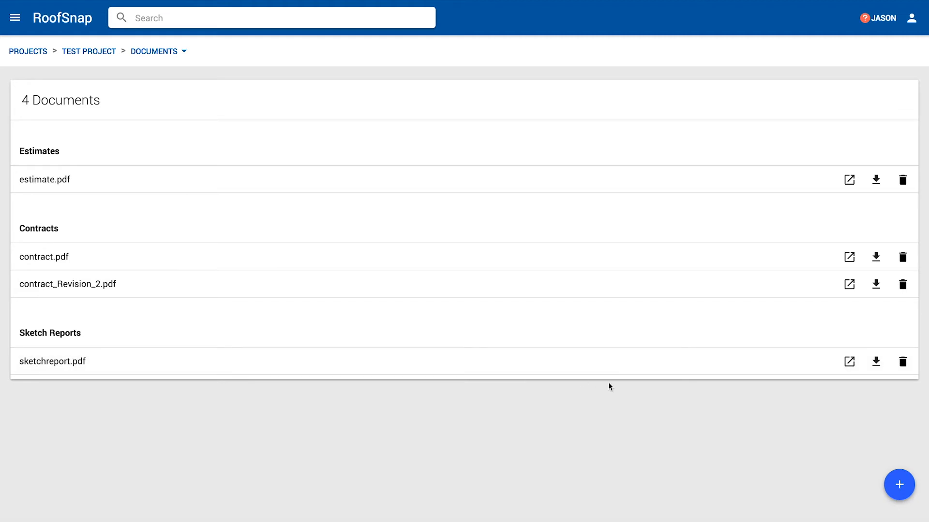
pyautogui.moveTo(325, 261)
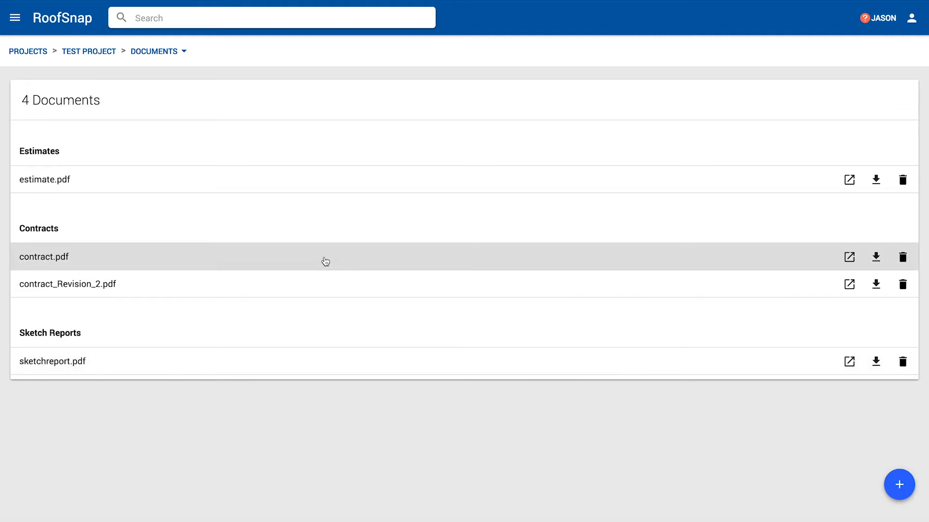
pyautogui.moveTo(271, 284)
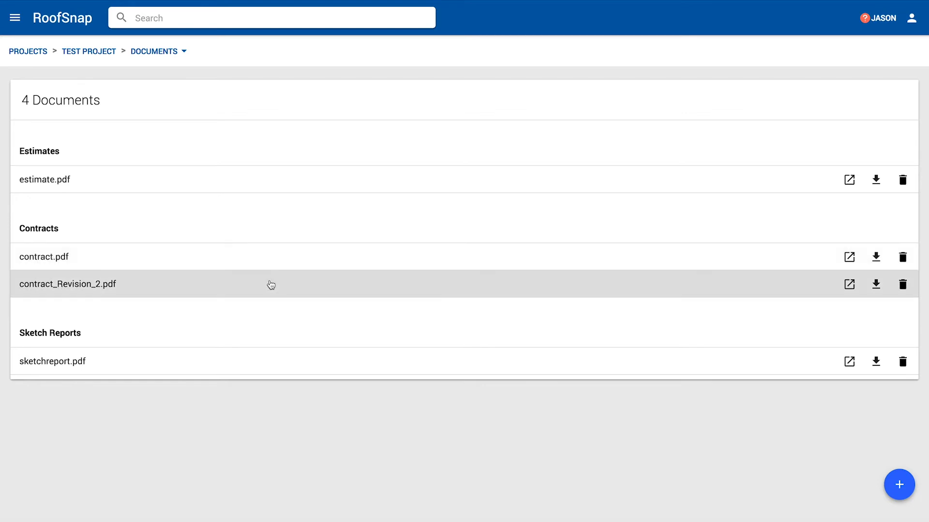
# Step: Download the signed contract_Revision_2.pdf from its row in the Contracts list
pyautogui.click(848, 284)
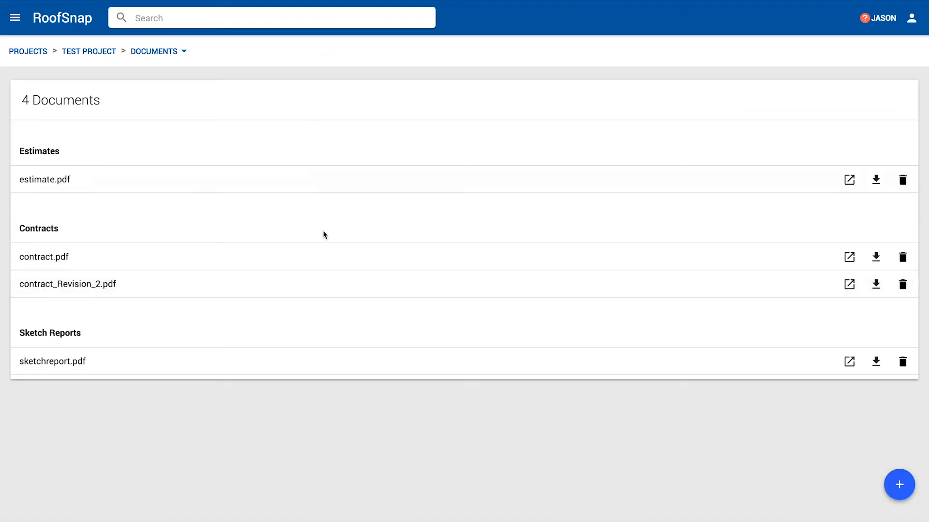
pyautogui.moveTo(410, 296)
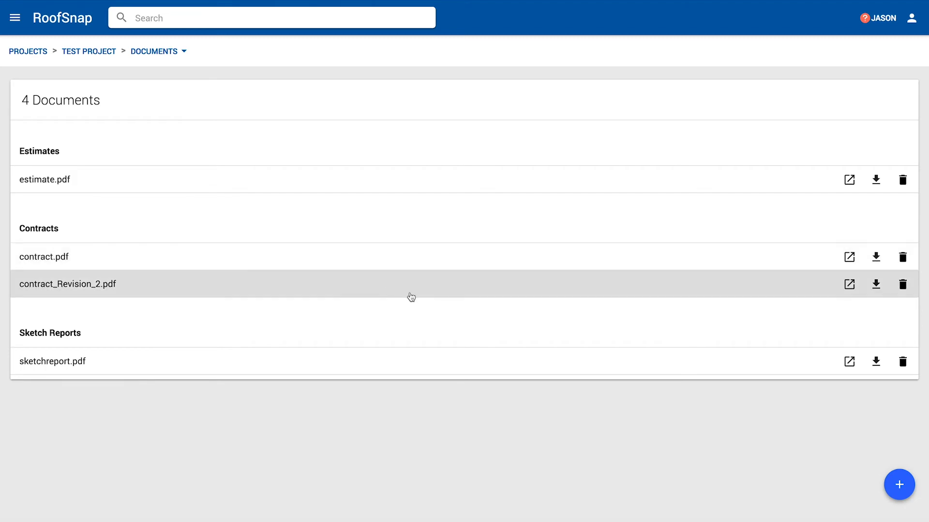
pyautogui.moveTo(714, 285)
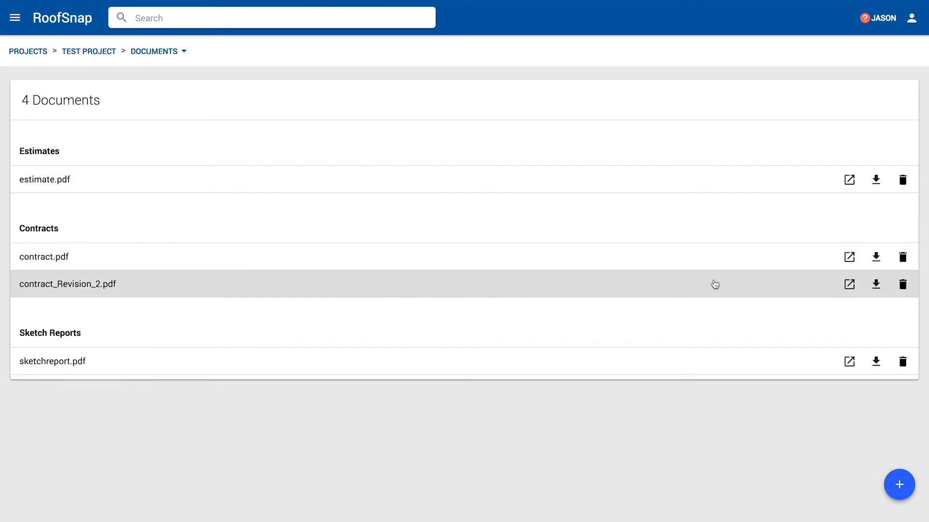
pyautogui.moveTo(706, 292)
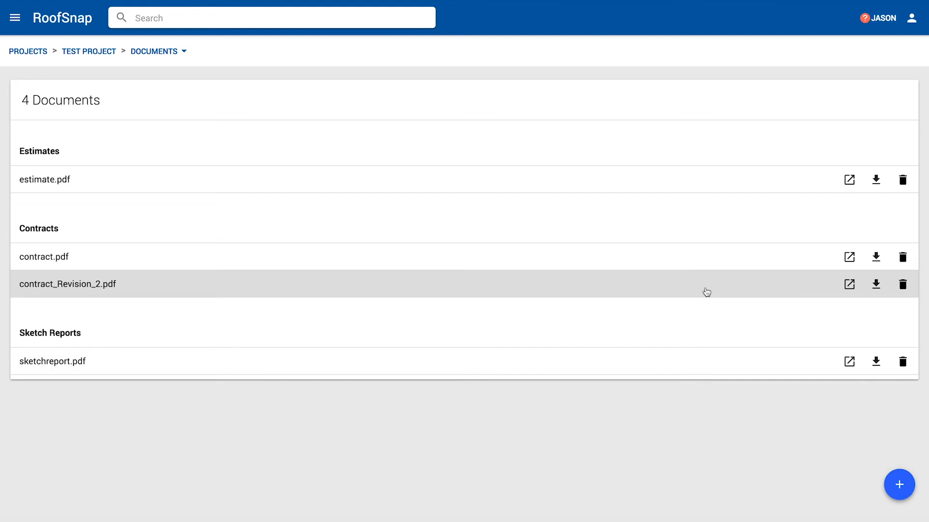
pyautogui.moveTo(739, 290)
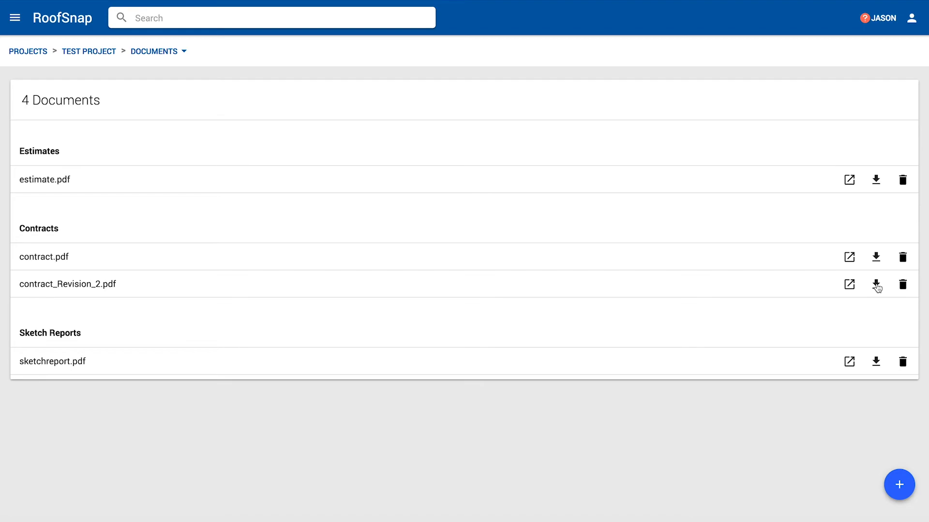
pyautogui.click(877, 284)
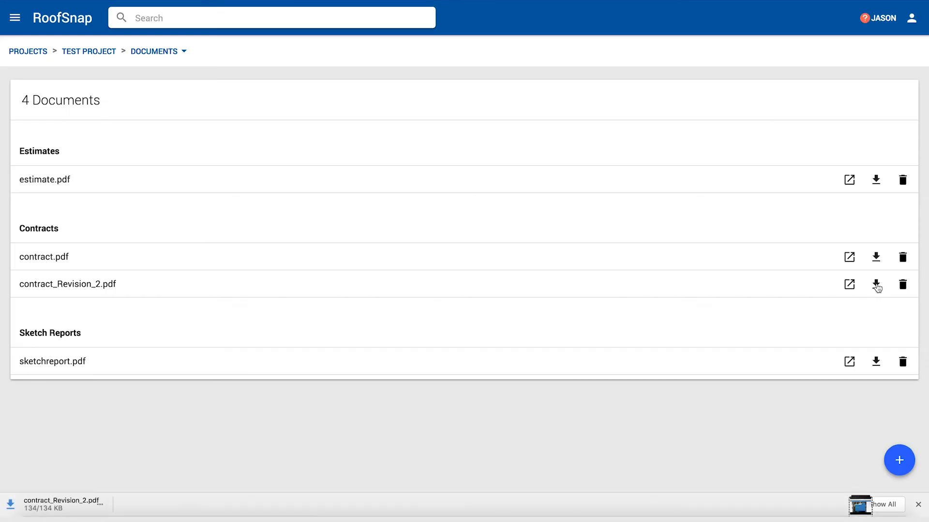